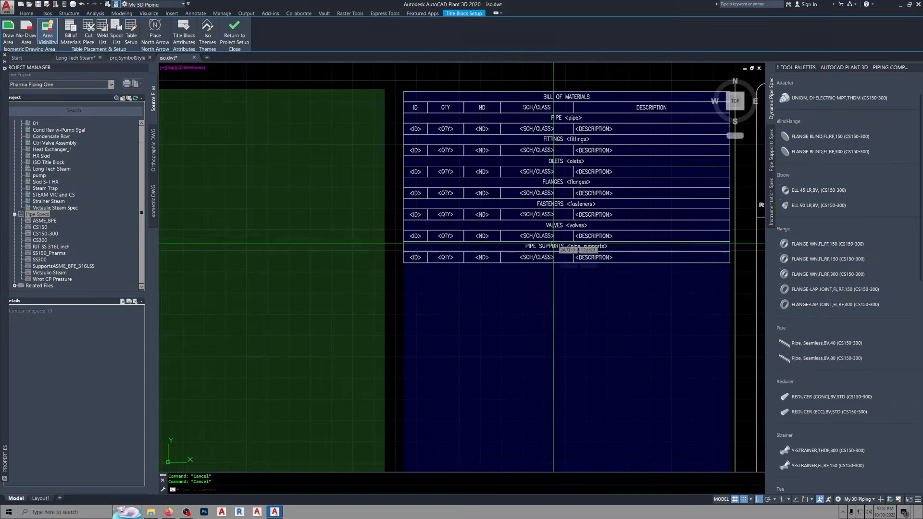
mouse_move(554, 215)
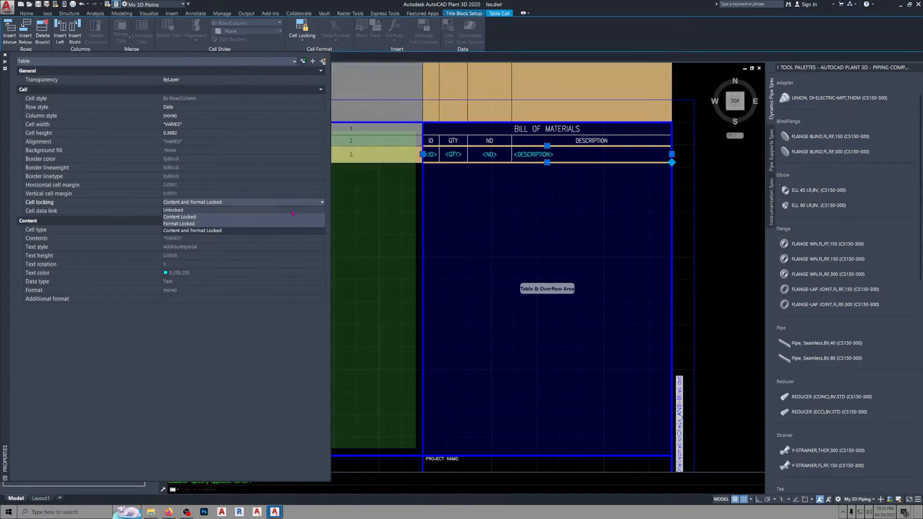
Unlock the BOM row cells, set text colour ByLayer, relock, and start a Production Iso.
left_click(173, 209)
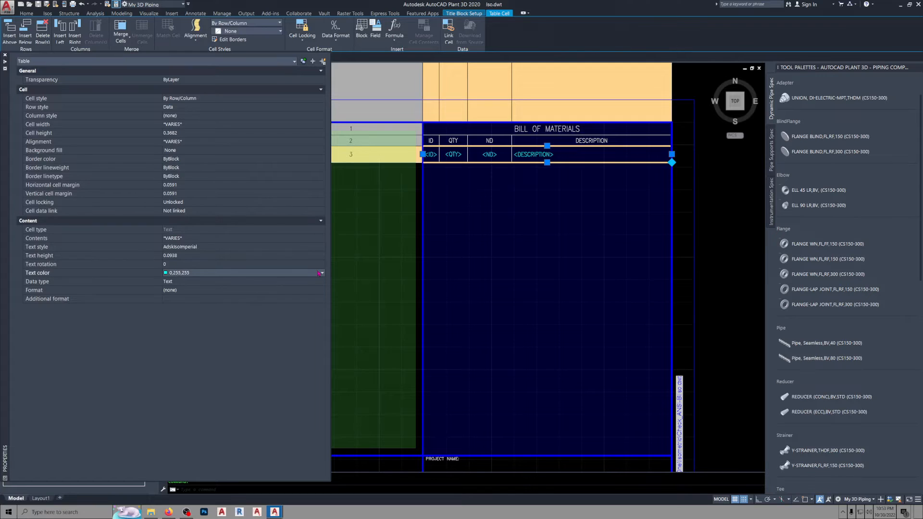
left_click(320, 273)
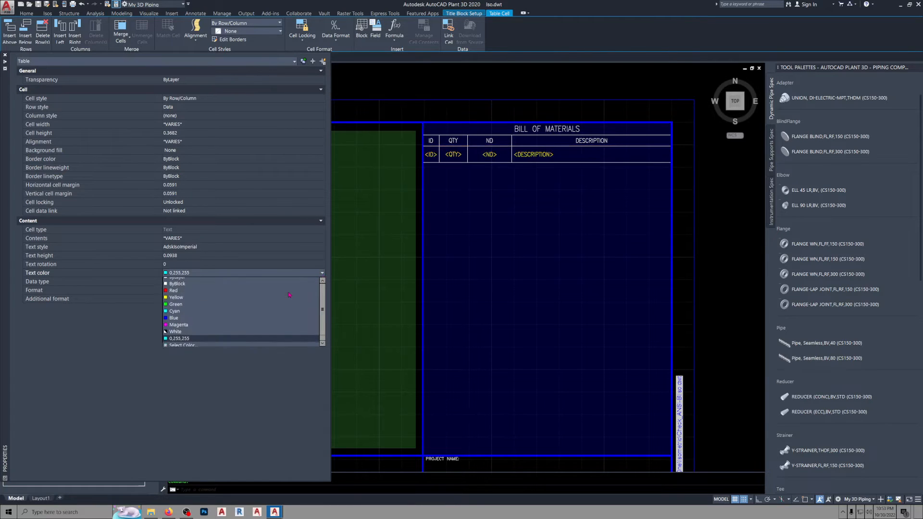
left_click(176, 277)
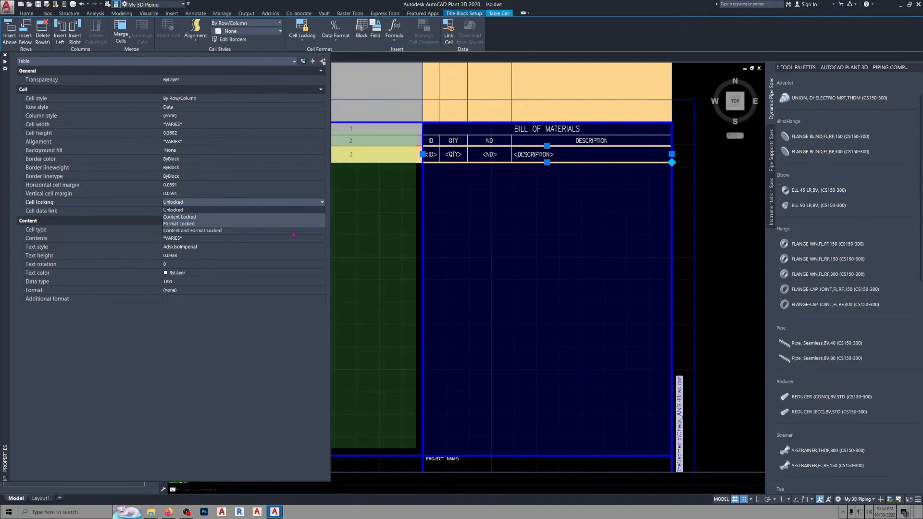
left_click(192, 231)
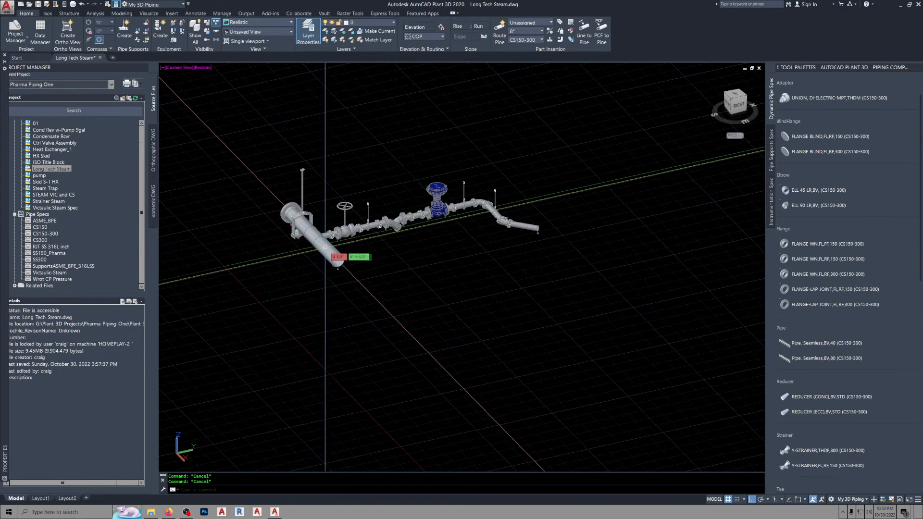
left_click(44, 13)
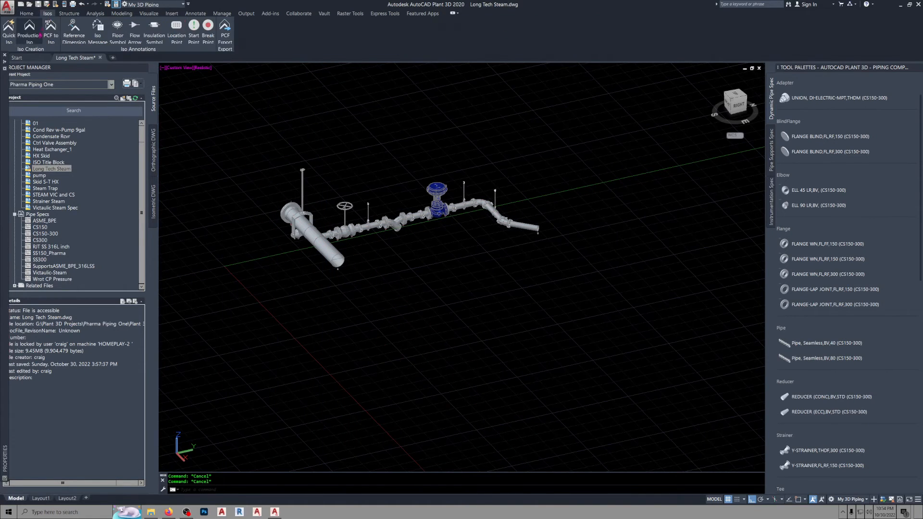
left_click(24, 26)
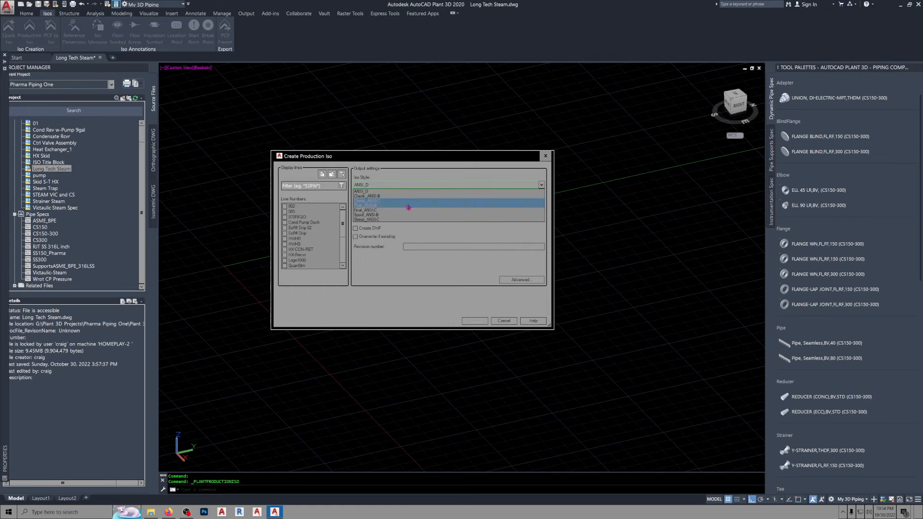
Create the QuanStm isometric in Check_ANSI-B style with overwrite enabled, then open QuanStm-1.
left_click(367, 196)
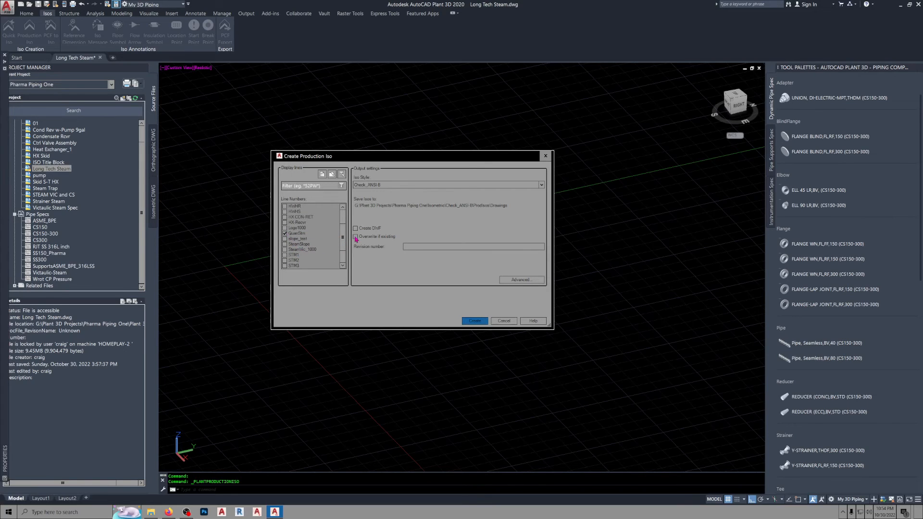
left_click(475, 321)
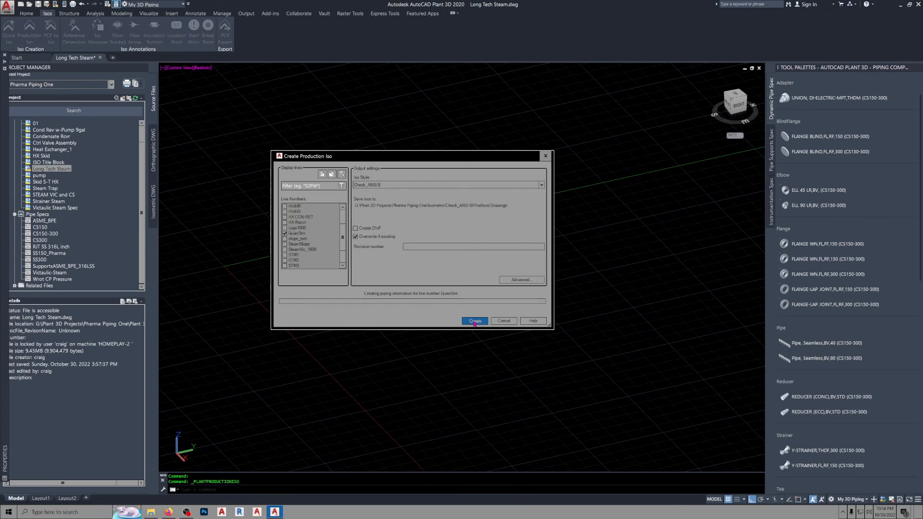
left_click(475, 322)
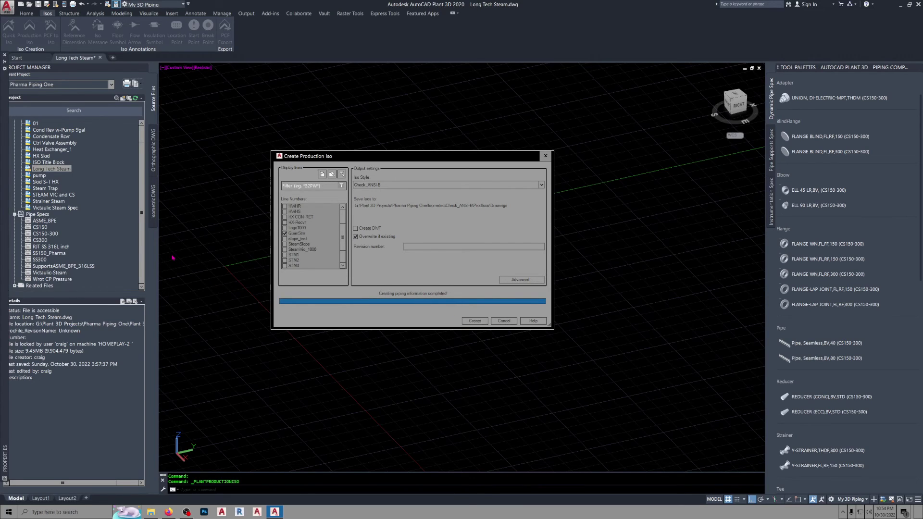
left_click(474, 321)
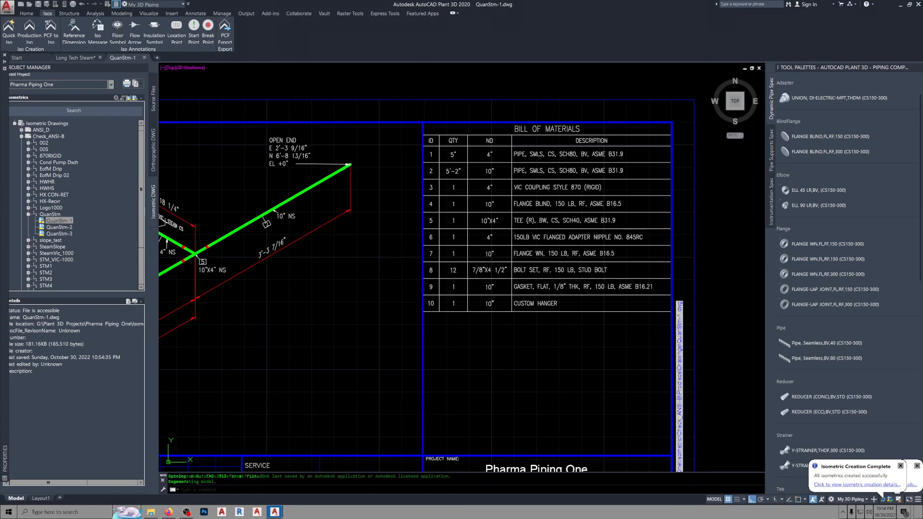